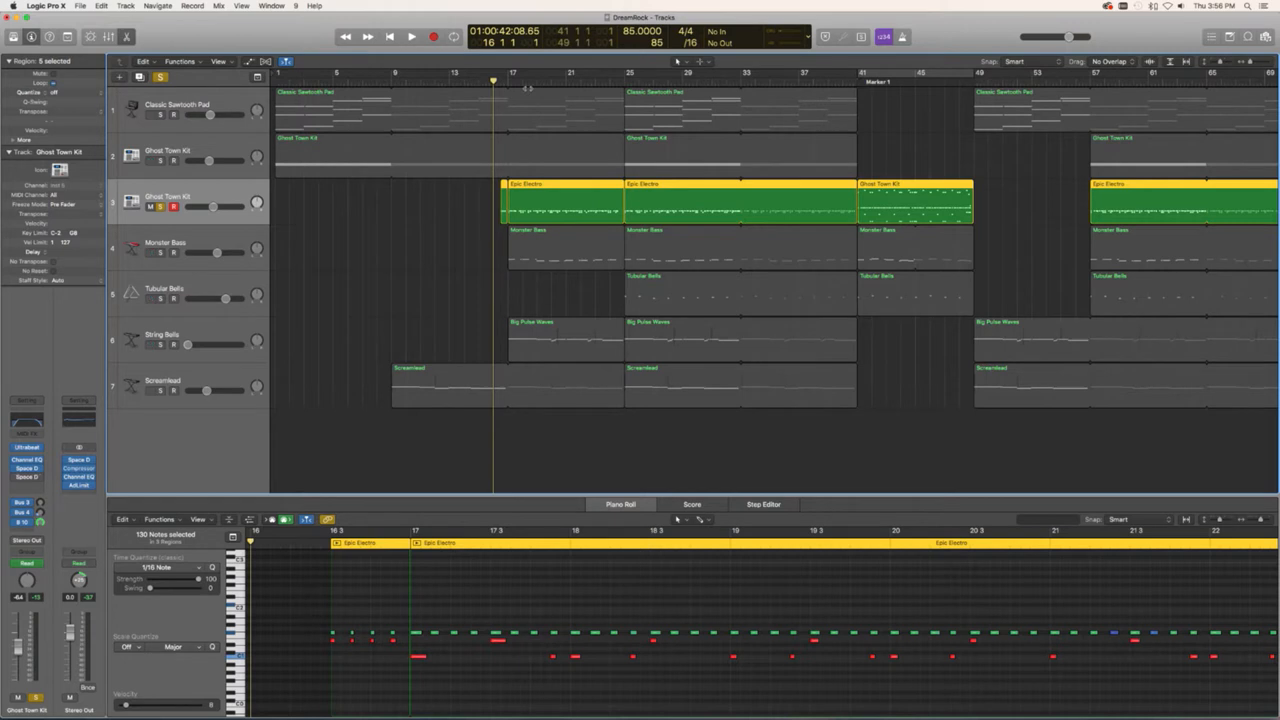
# Start playback so the playhead advances through the arrangement around bar 16
pyautogui.click(412, 36)
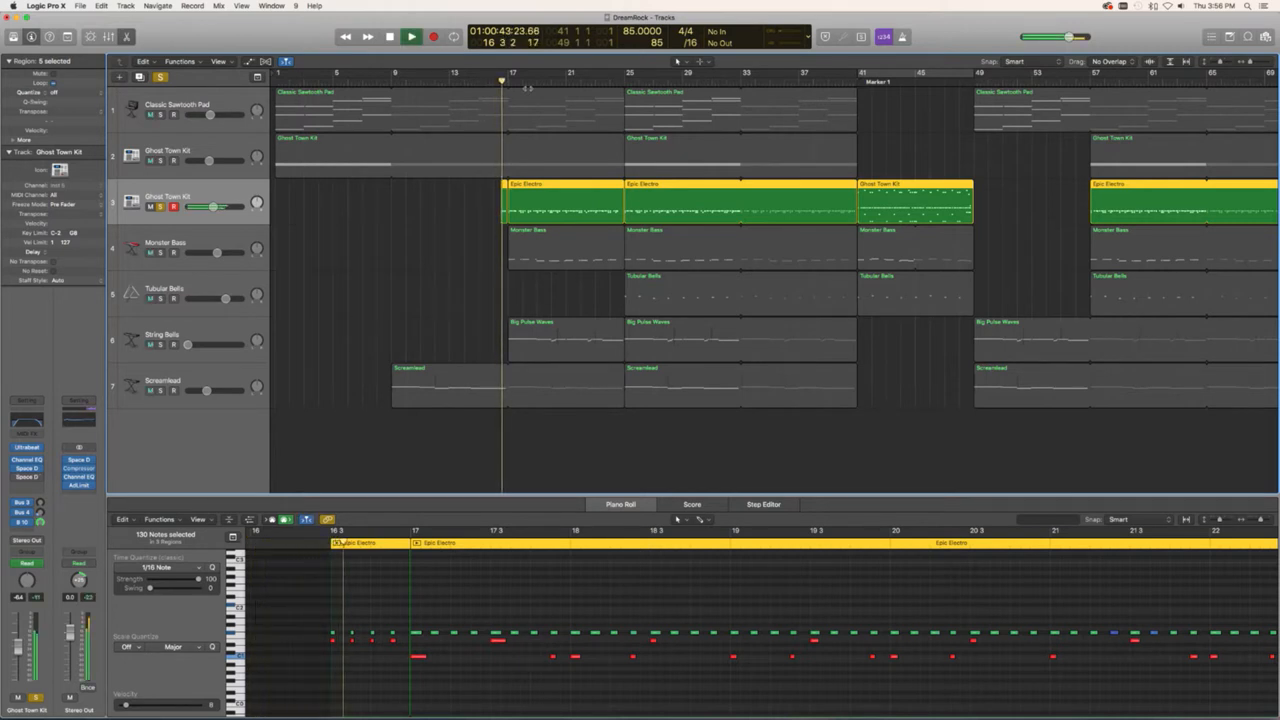